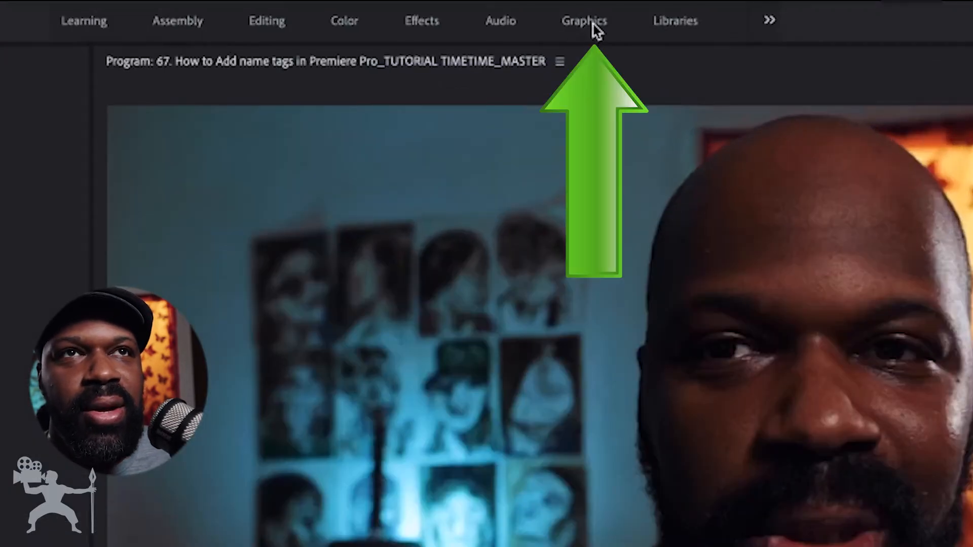
# Switch to the Graphics workspace so the Essential Graphics panel is visible.
pyautogui.click(584, 21)
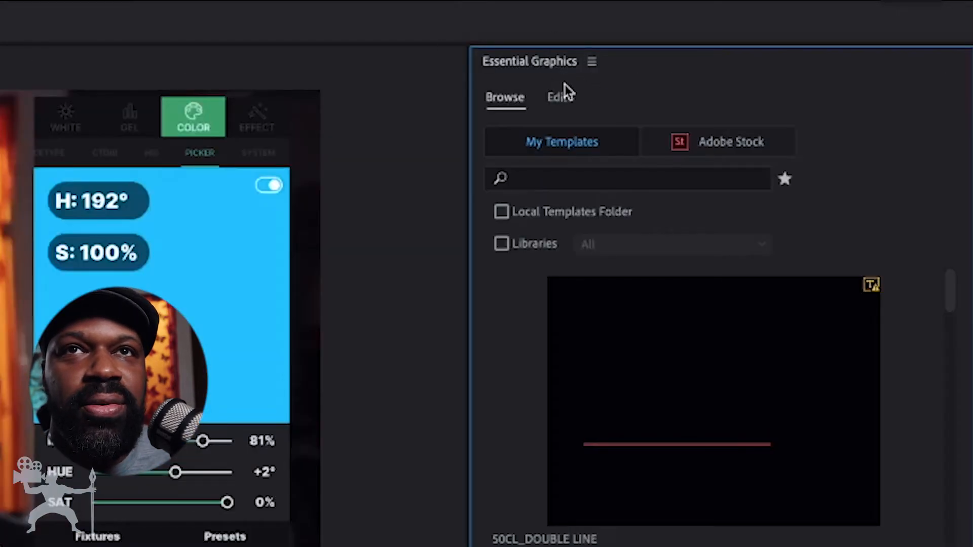
pyautogui.moveTo(512, 132)
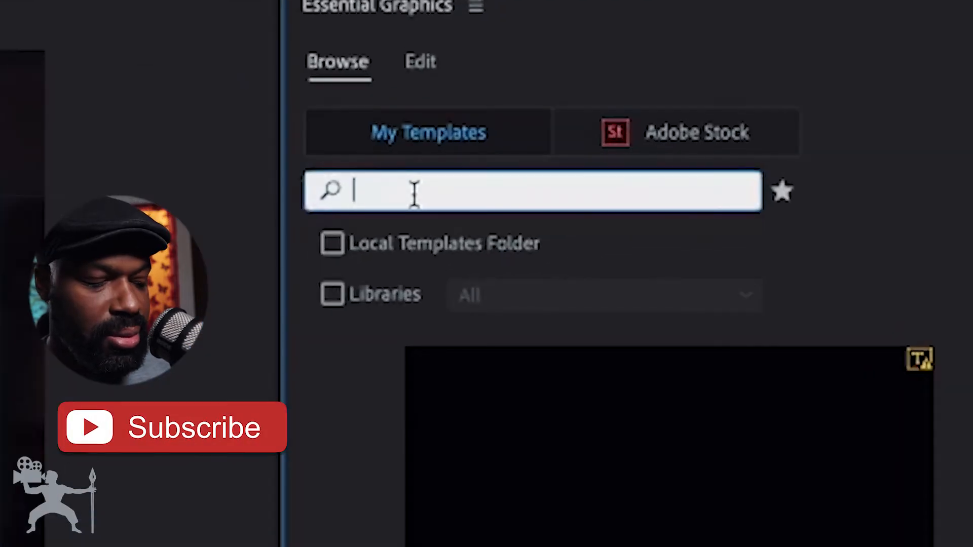
# Search My Templates for "THIRDS" to list lower-third templates like Angled and Bold Lower Third.
pyautogui.write('THIRD')
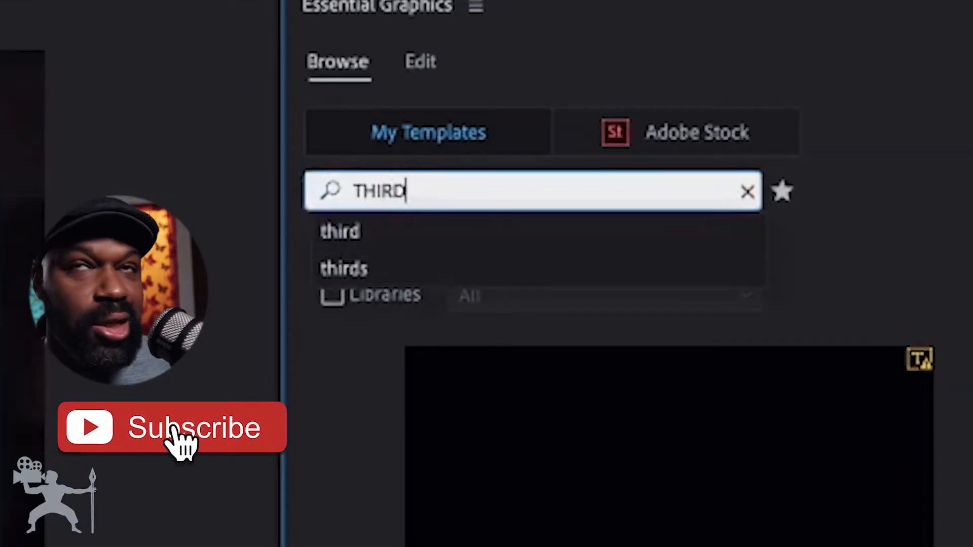
pyautogui.write('S')
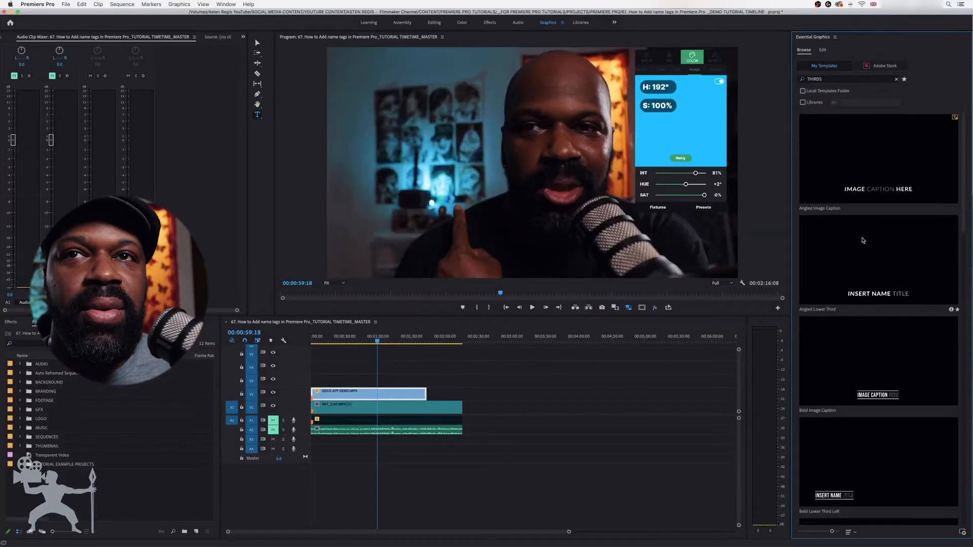
pyautogui.scroll(-3)
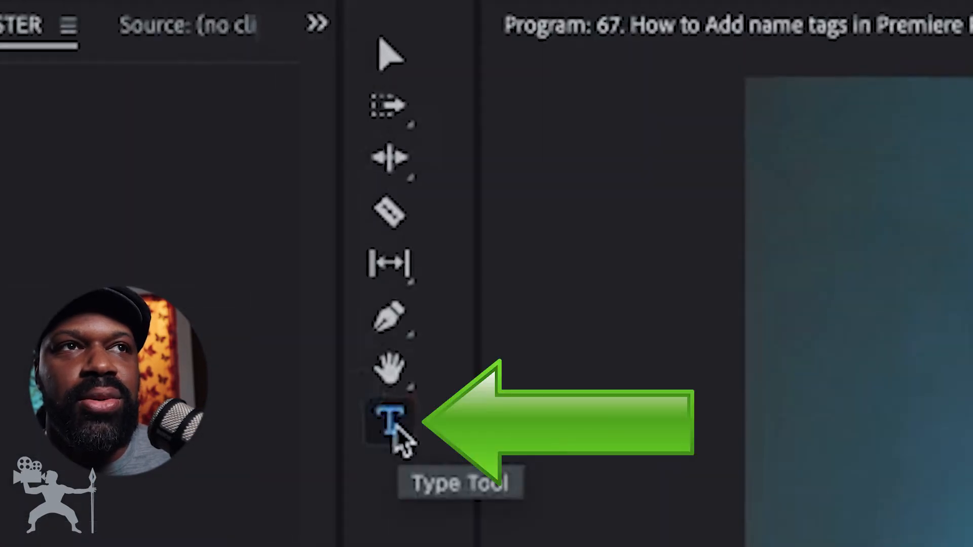
# Choose the Type Tool and view the name title graphic's editable shape and text layers.
pyautogui.click(389, 423)
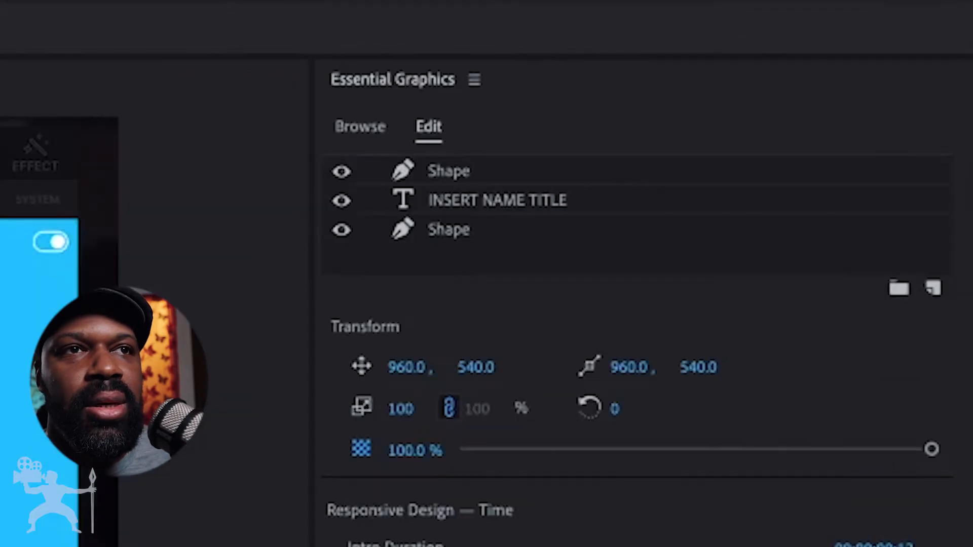
pyautogui.click(496, 199)
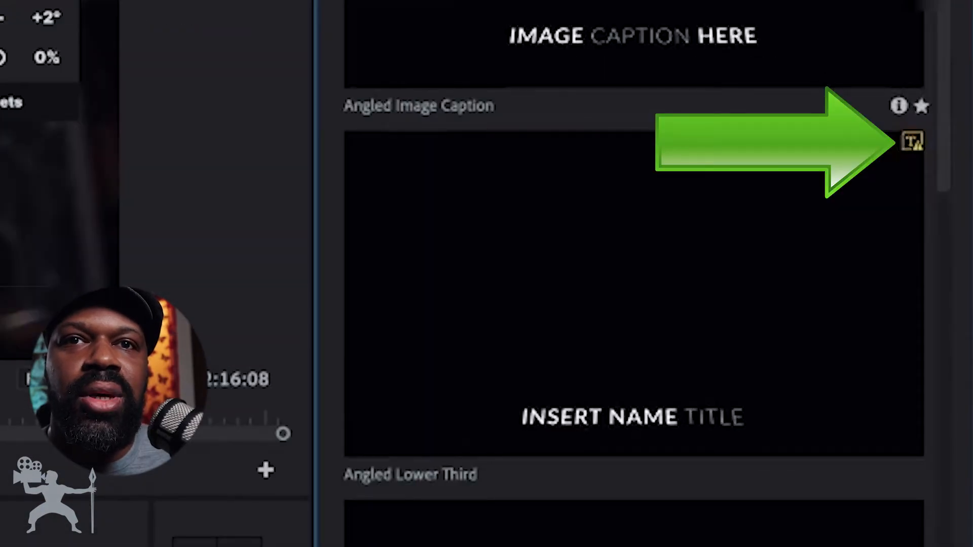
pyautogui.moveTo(843, 114)
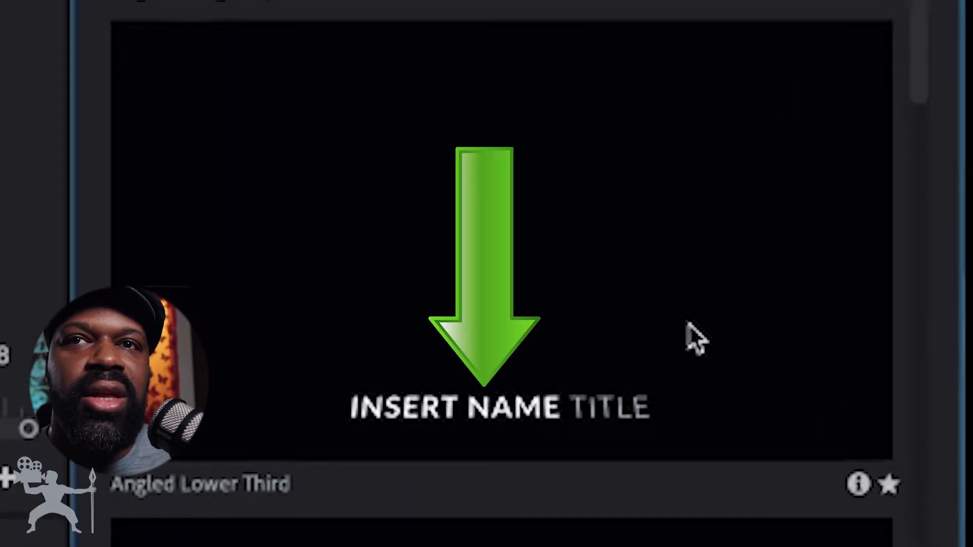
pyautogui.moveTo(373, 374)
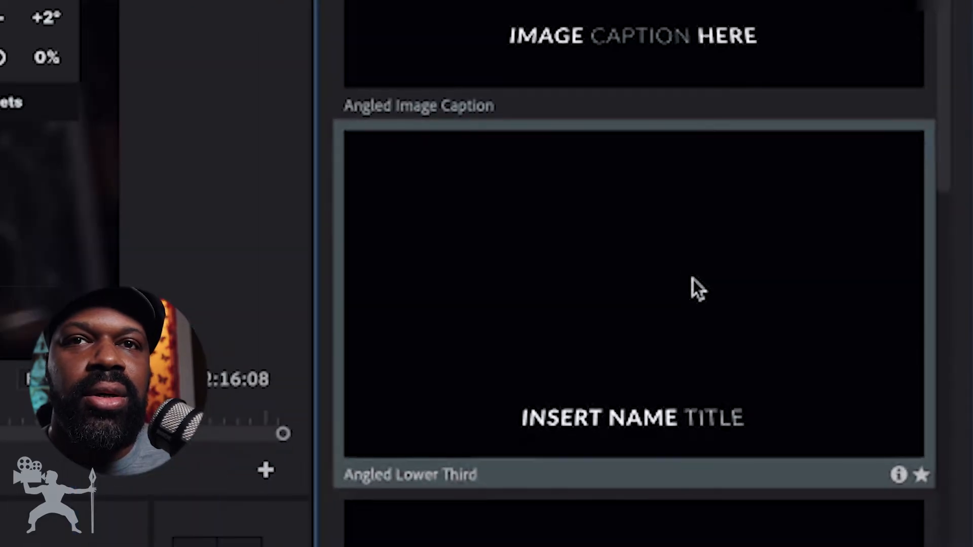
# Show the Angled Lower Third template's context menu with Sync Missing Fonts.
pyautogui.rightClick(693, 293)
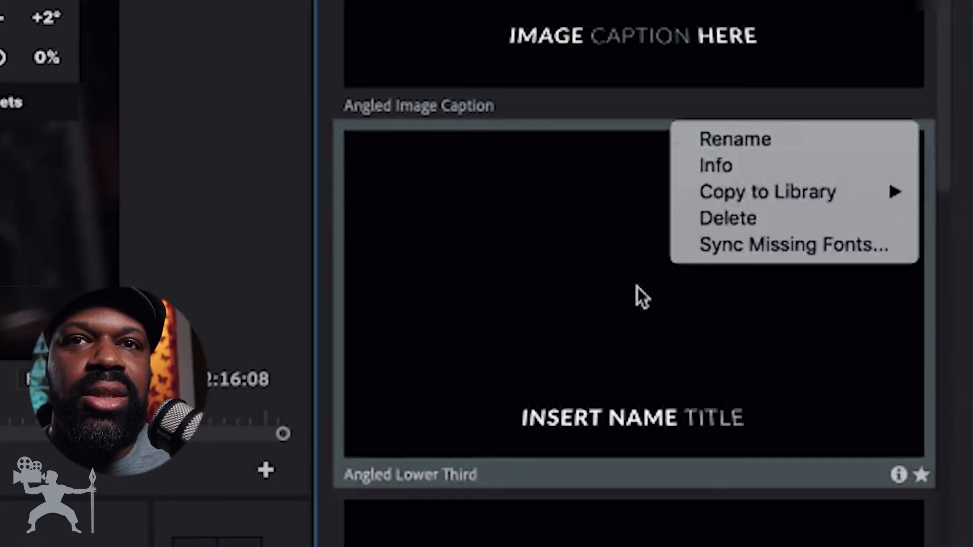
pyautogui.moveTo(577, 308)
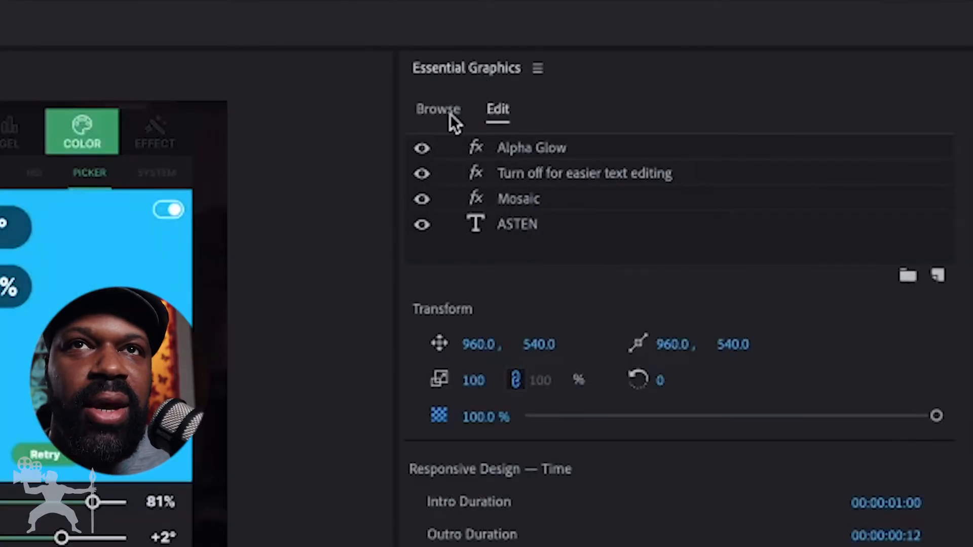
# Return to the Browse view and show templates from My Templates.
pyautogui.click(439, 109)
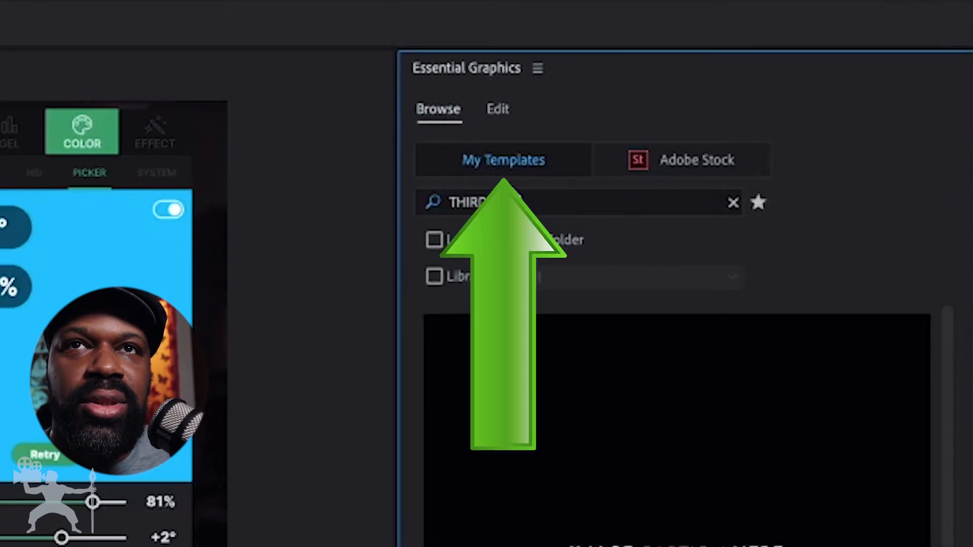
pyautogui.click(732, 203)
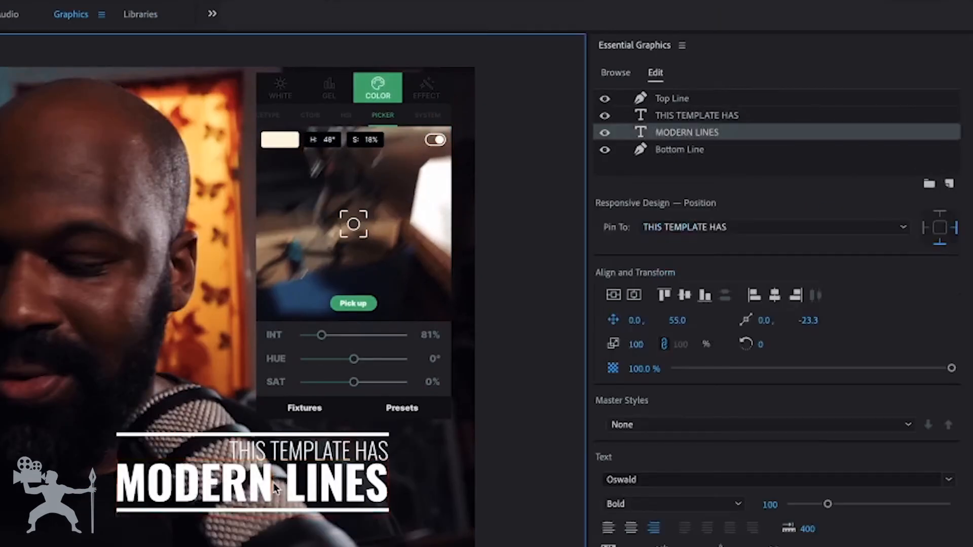
pyautogui.write('ASTEN REGIS')
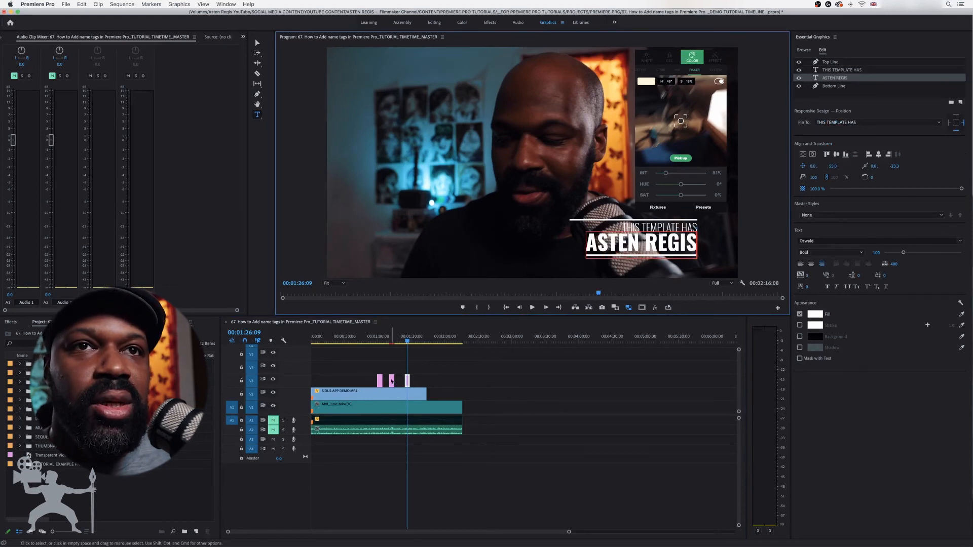
pyautogui.click(804, 50)
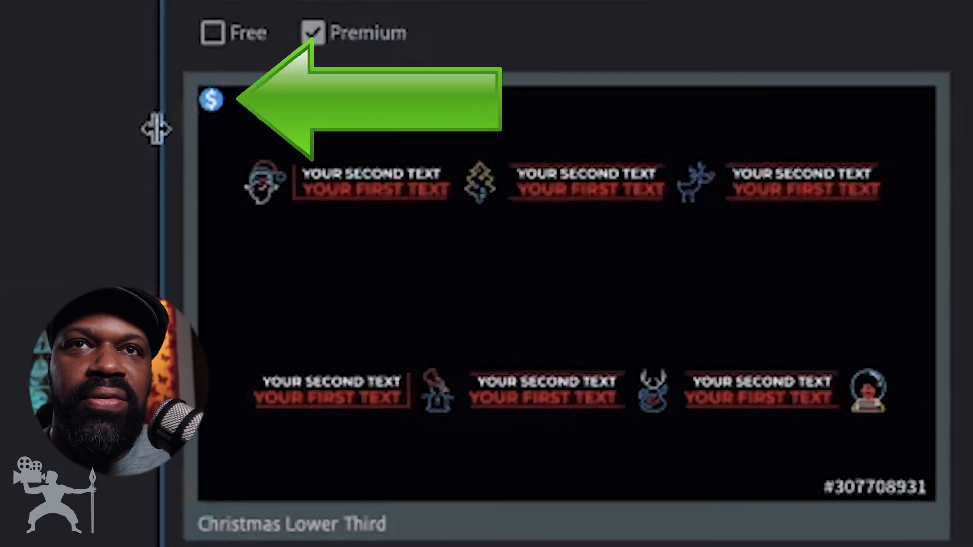
pyautogui.moveTo(223, 69)
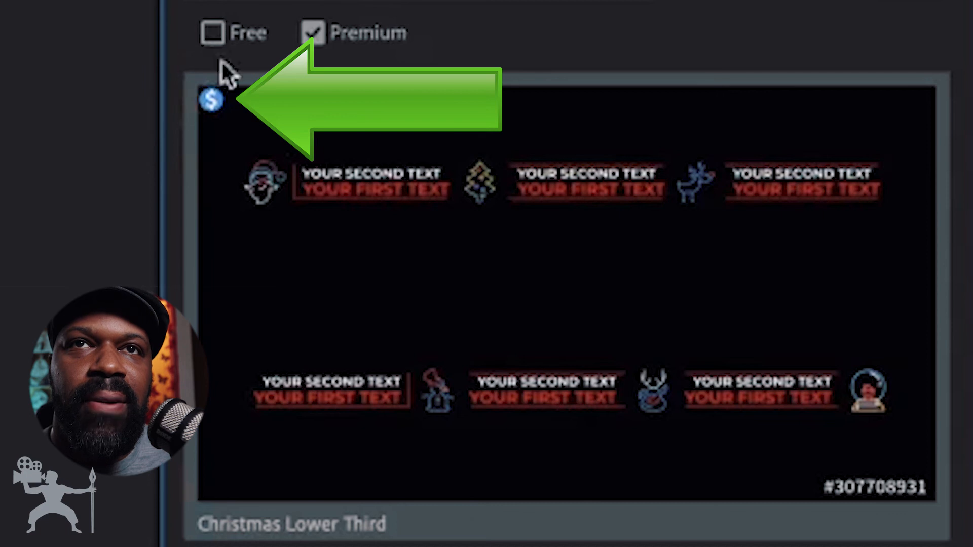
pyautogui.moveTo(211, 82)
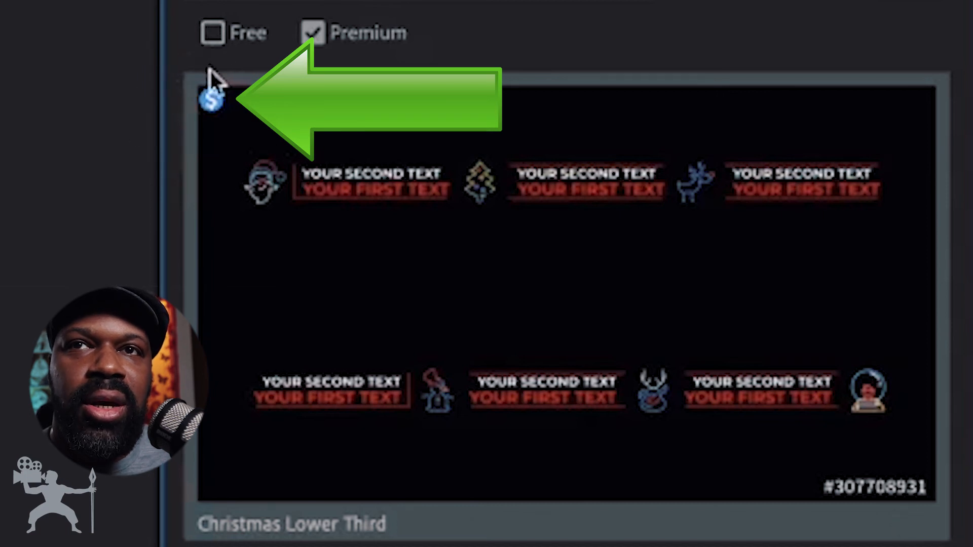